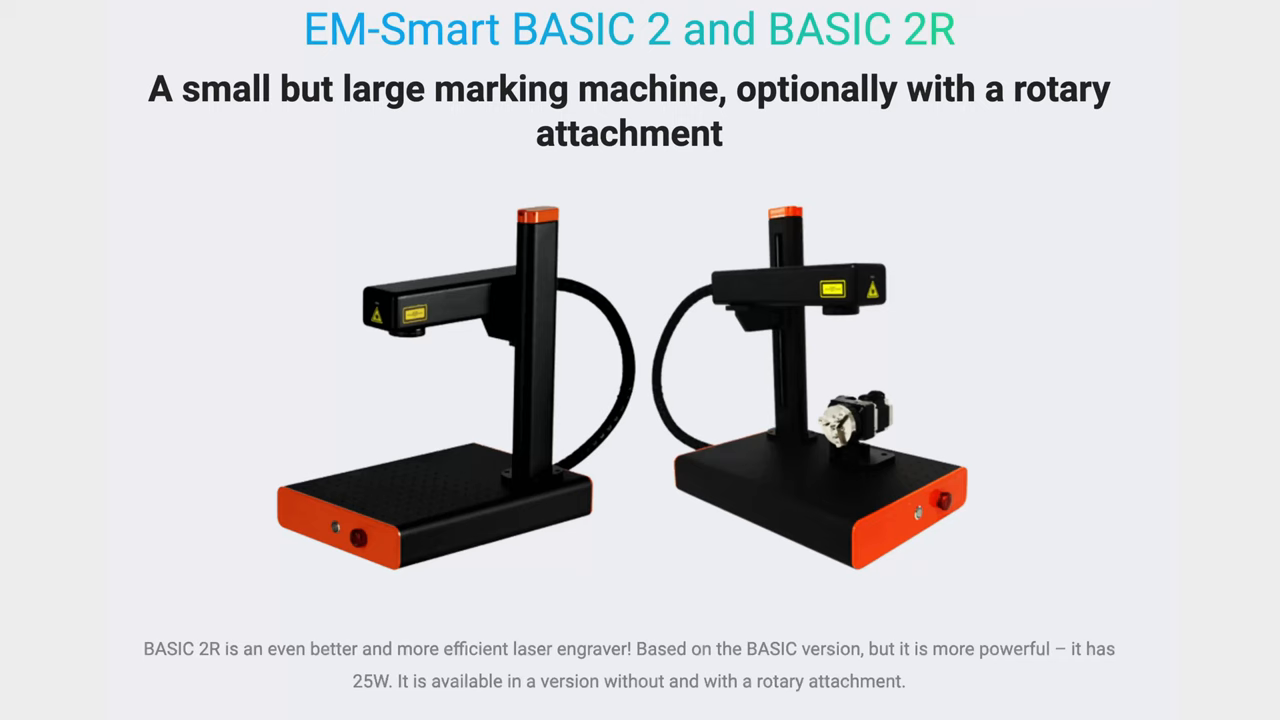
scroll(up, 3)
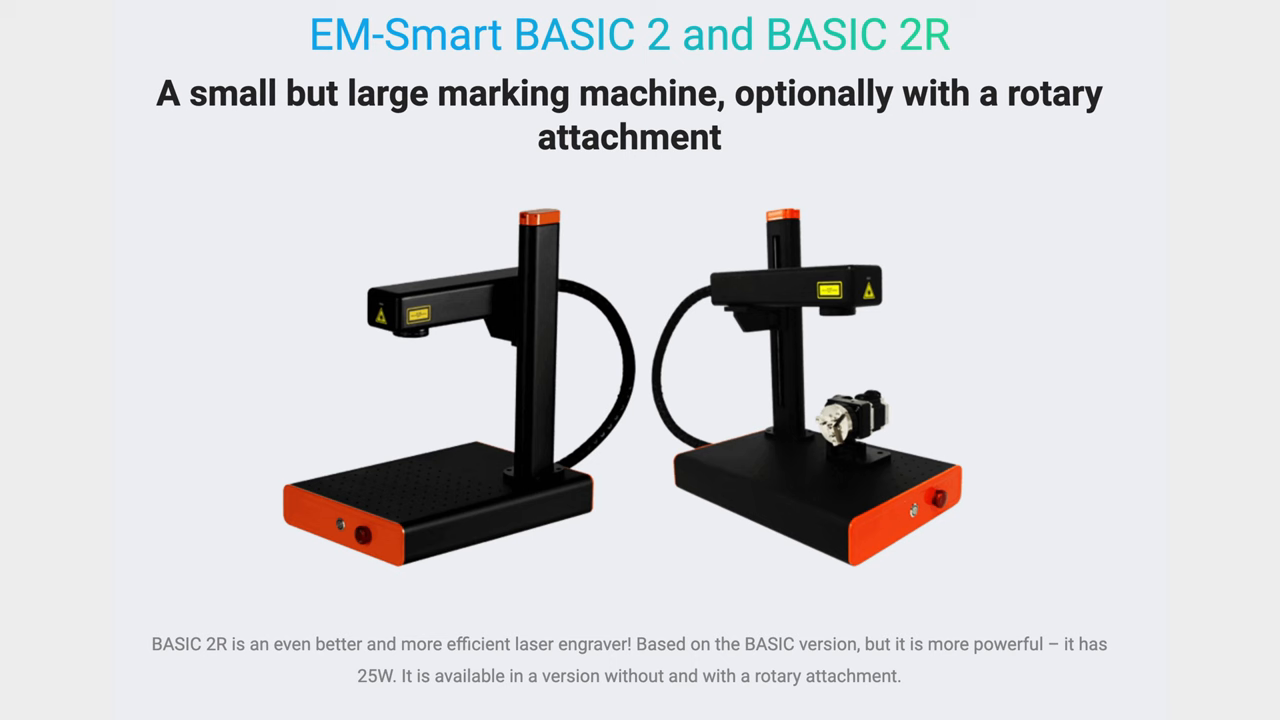